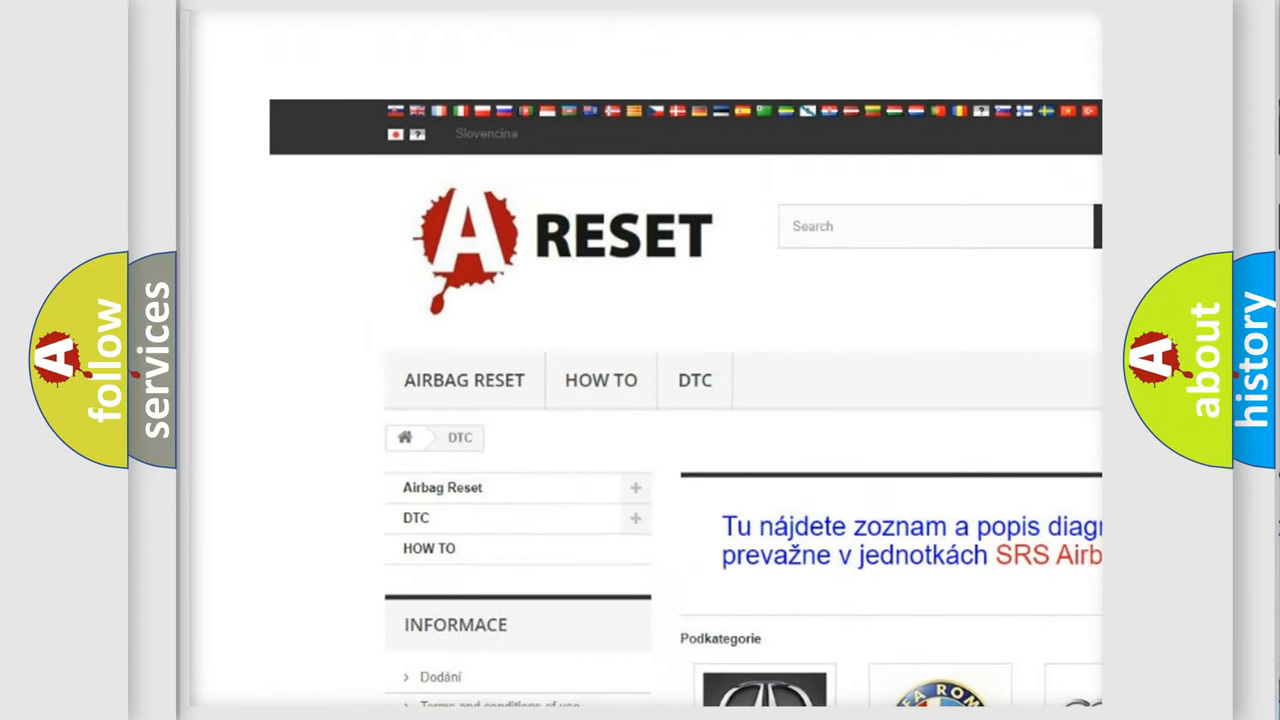
# Show the Alfa Romeo trouble code list and scroll through its codes.
pyautogui.scroll(-3)
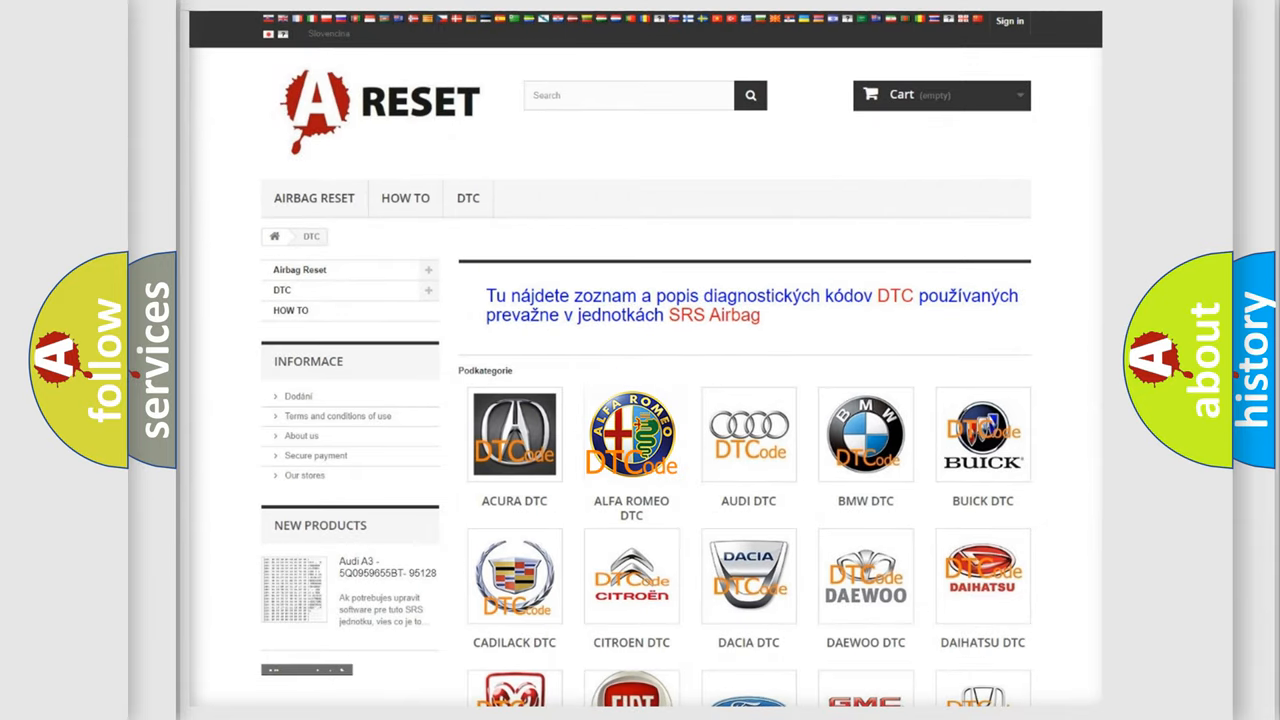
pyautogui.click(632, 434)
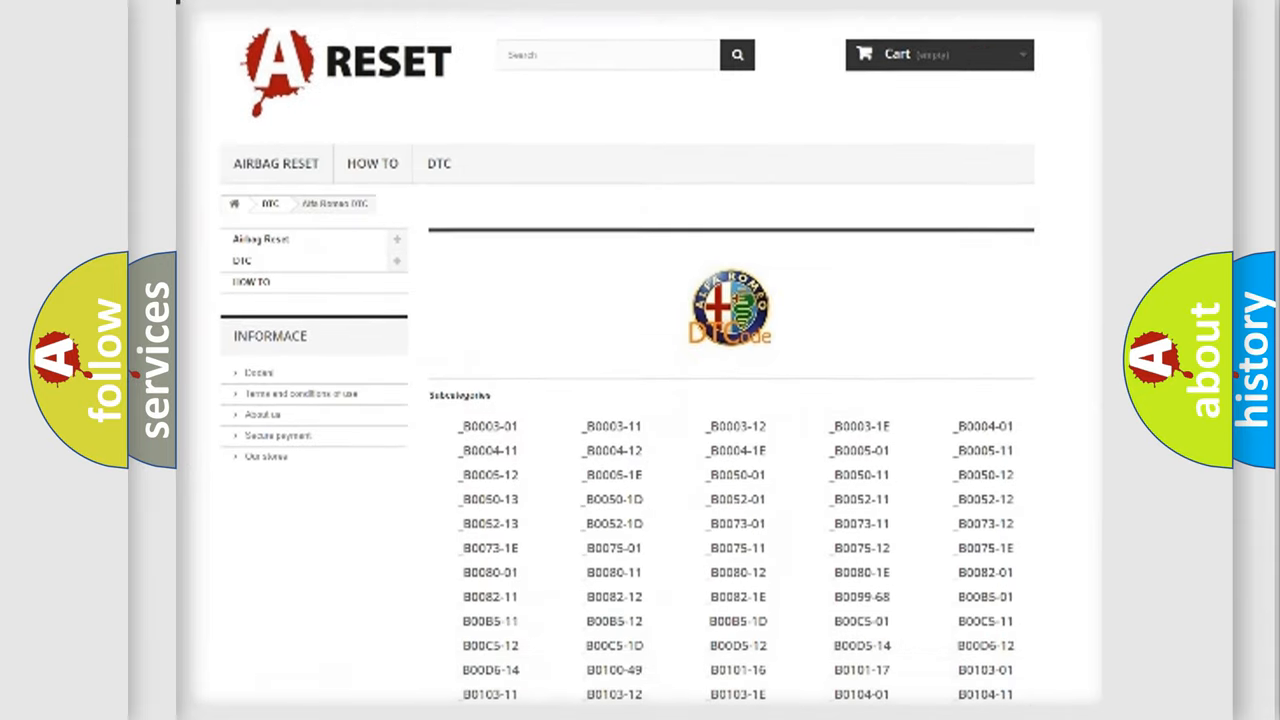
pyautogui.scroll(-3)
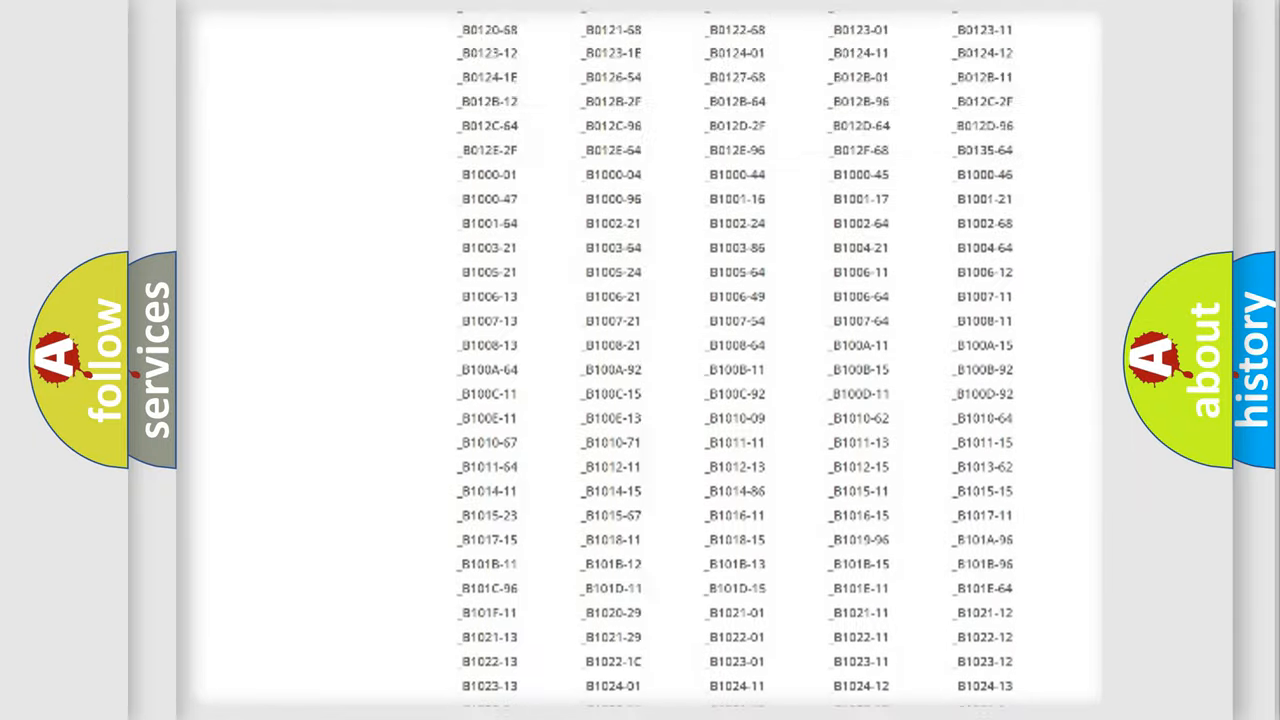
pyautogui.scroll(3)
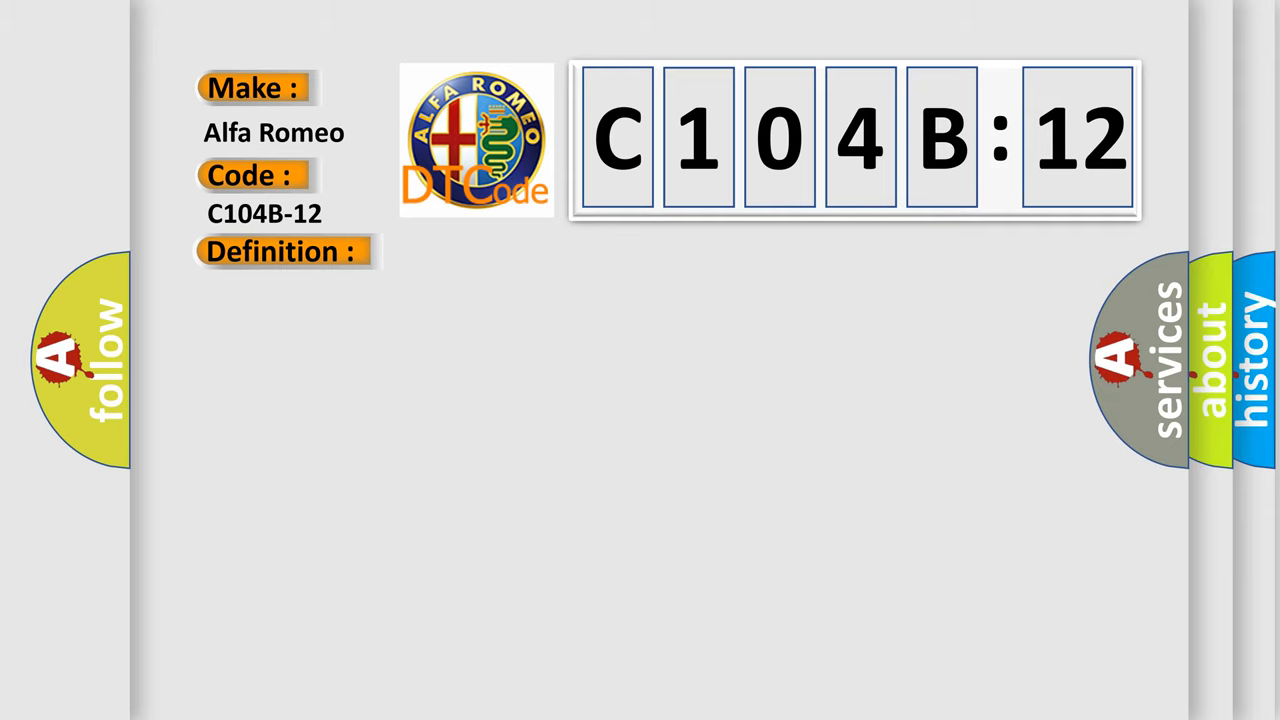
# Advance the slideshow to the C104B-12 card with the trailer rear fog lamp description filled in.
pyautogui.click(284, 252)
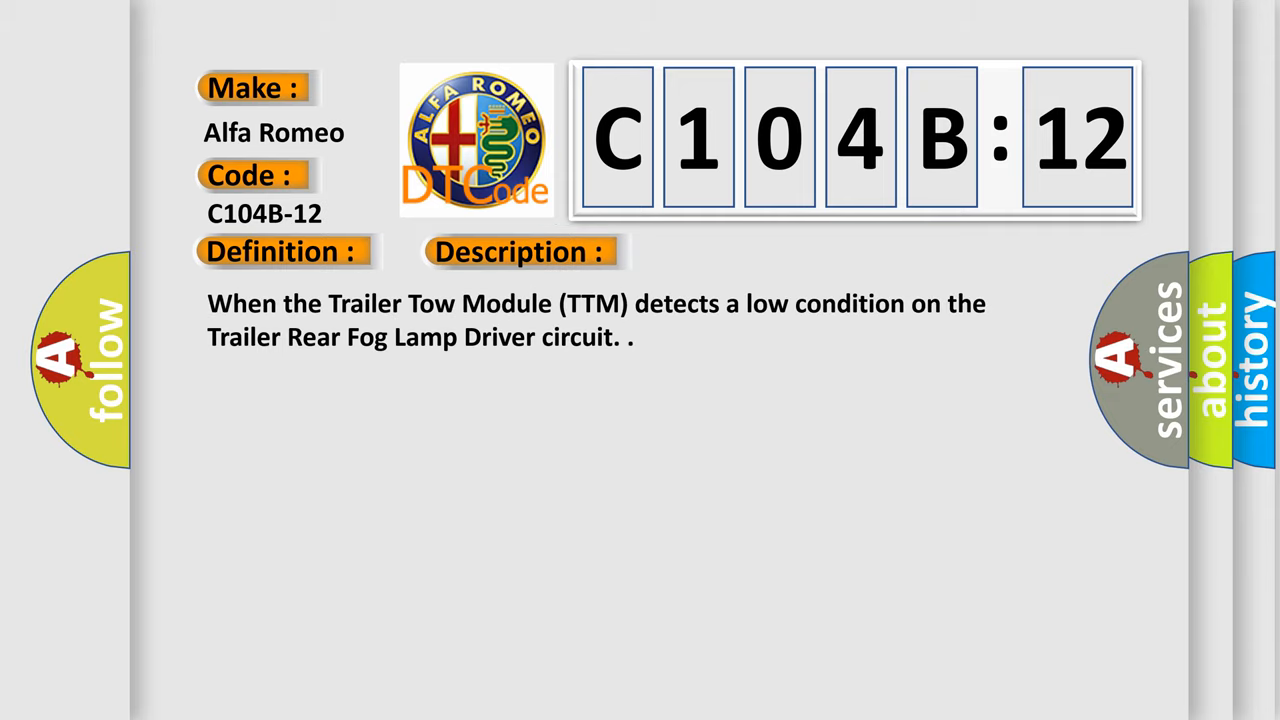